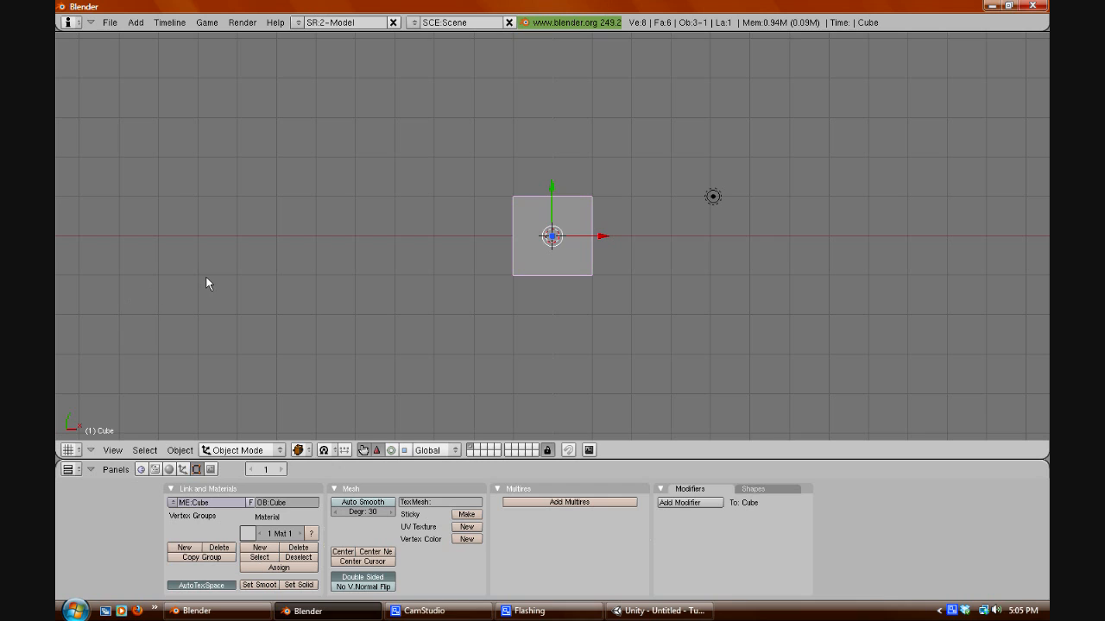
pyautogui.moveTo(633, 194)
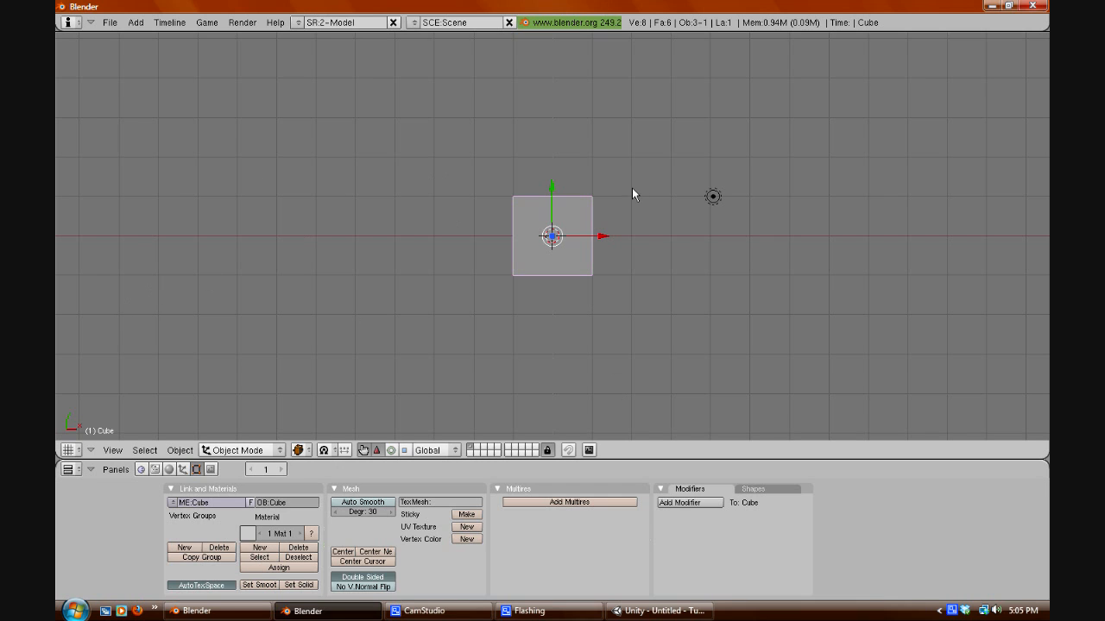
pyautogui.moveTo(578, 259)
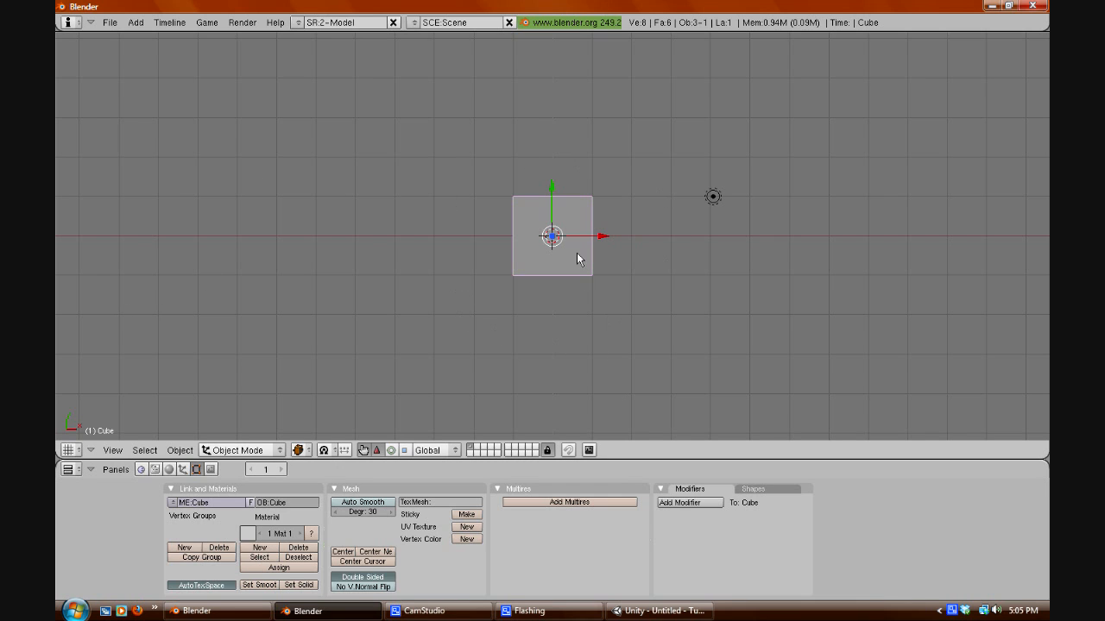
pyautogui.moveTo(402, 305)
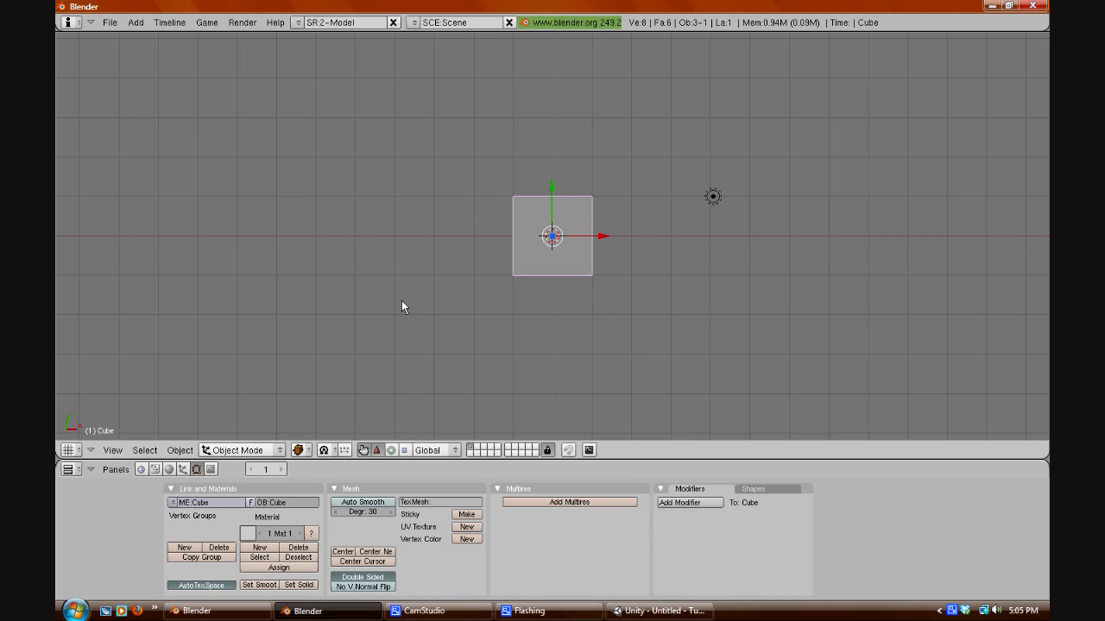
pyautogui.moveTo(125, 28)
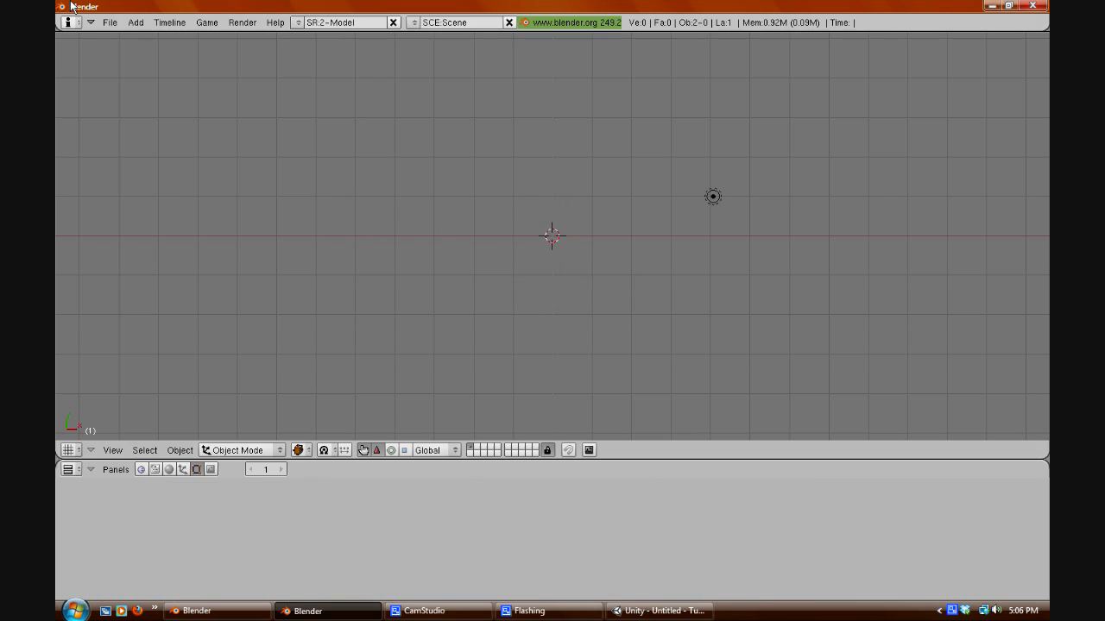
# - Bring up the Add Cylinder panel showing 32 vertices, radius 1 and depth 2
pyautogui.click(135, 22)
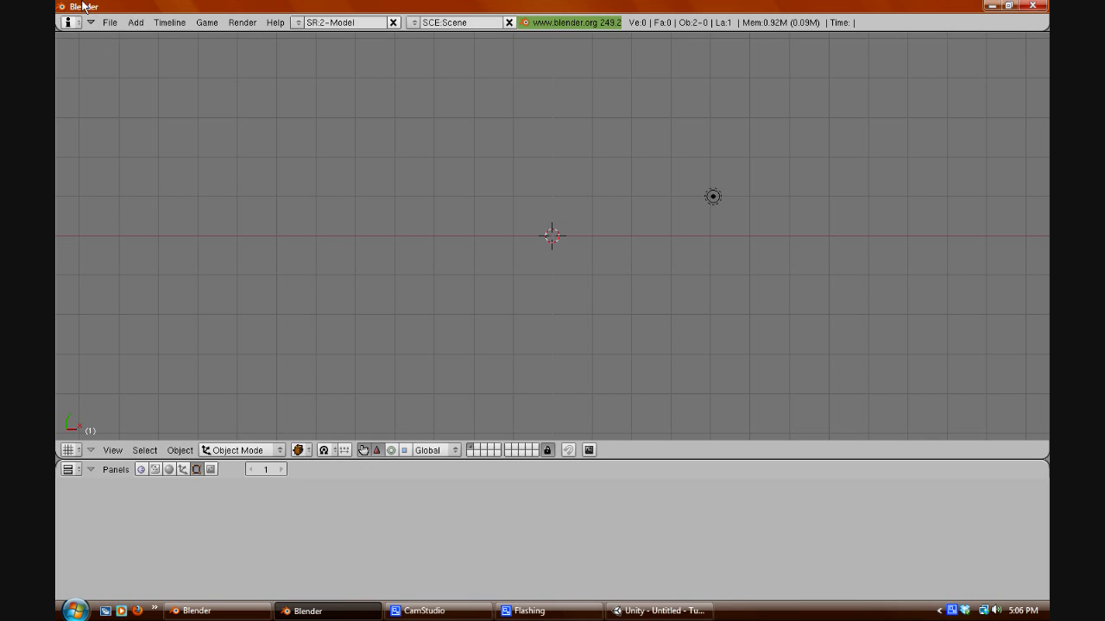
pyautogui.click(134, 22)
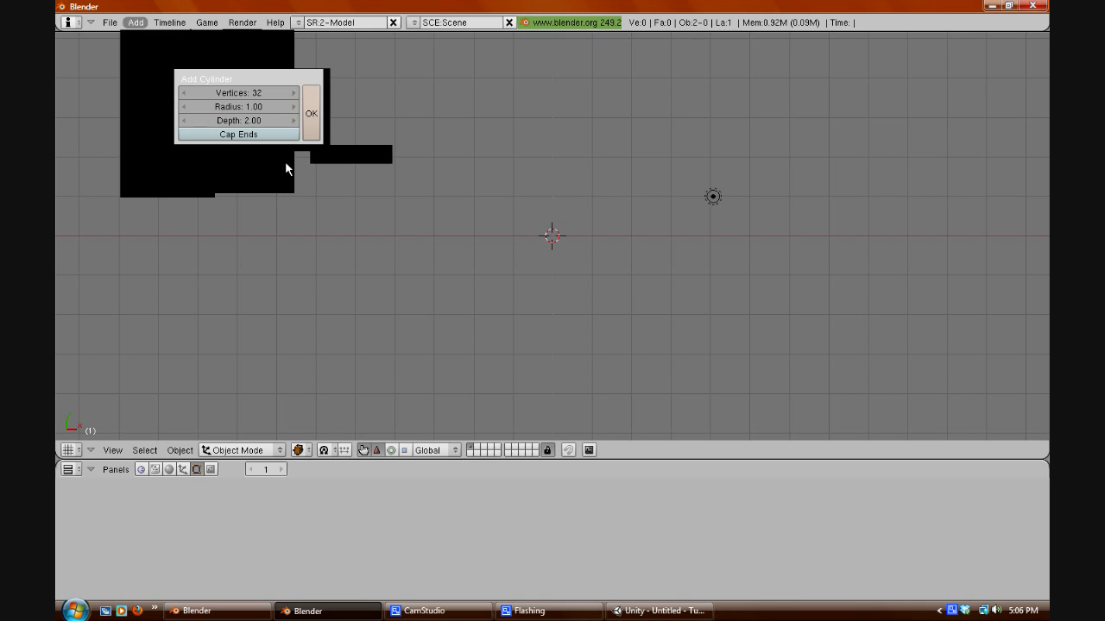
# - Confirm the Add Cylinder settings to place a 32-vertex cylinder at the scene centre
pyautogui.click(311, 113)
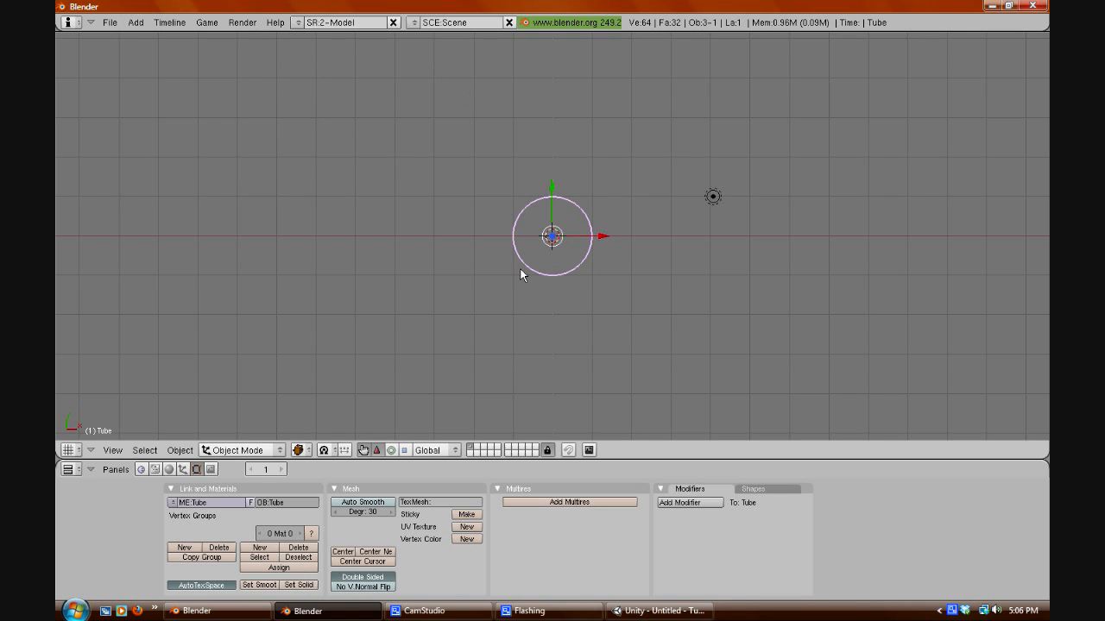
pyautogui.moveTo(545, 257)
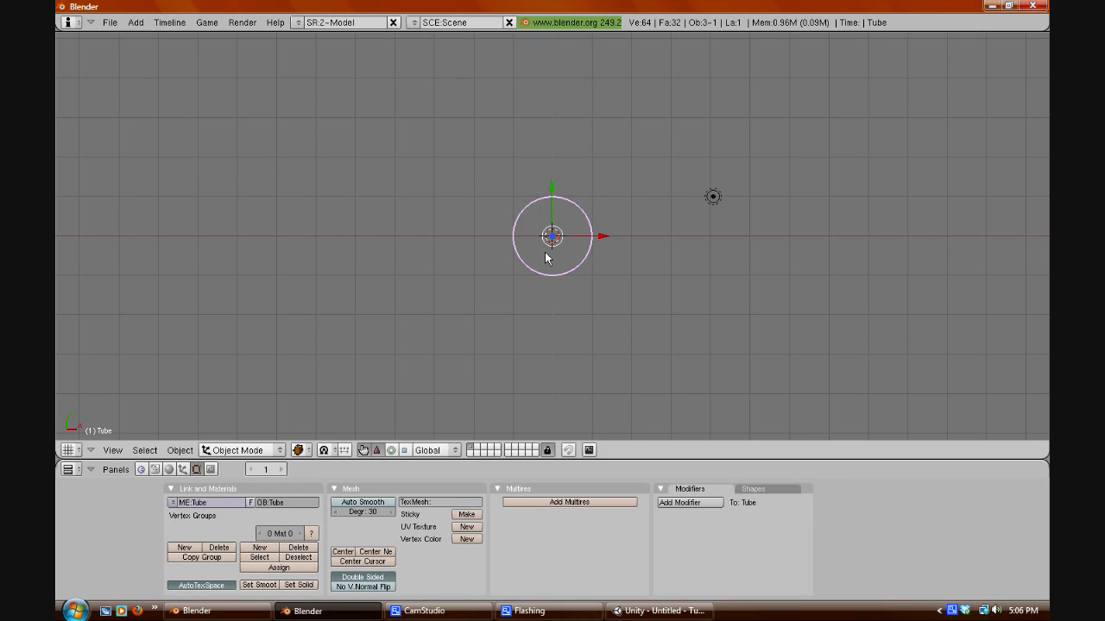
pyautogui.moveTo(634, 249)
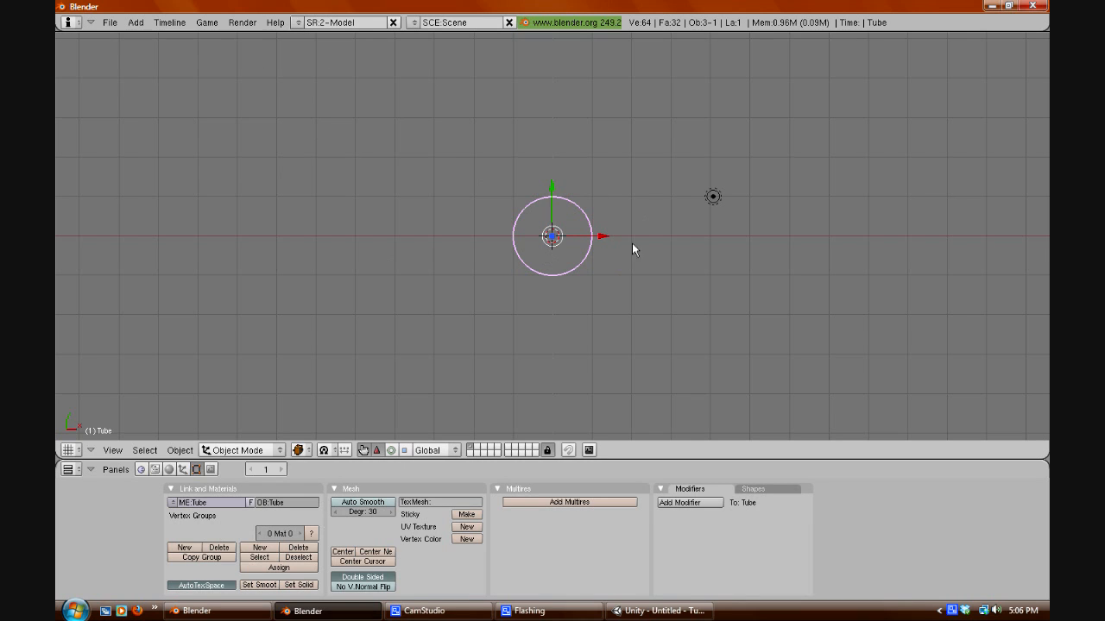
pyautogui.moveTo(538, 261)
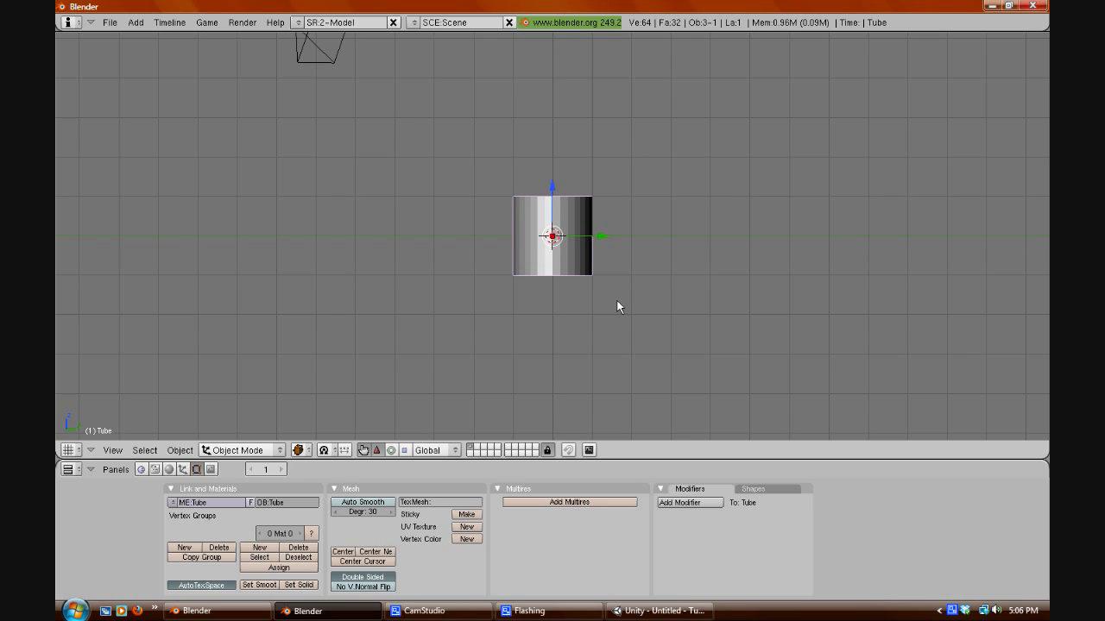
pyautogui.moveTo(569, 395)
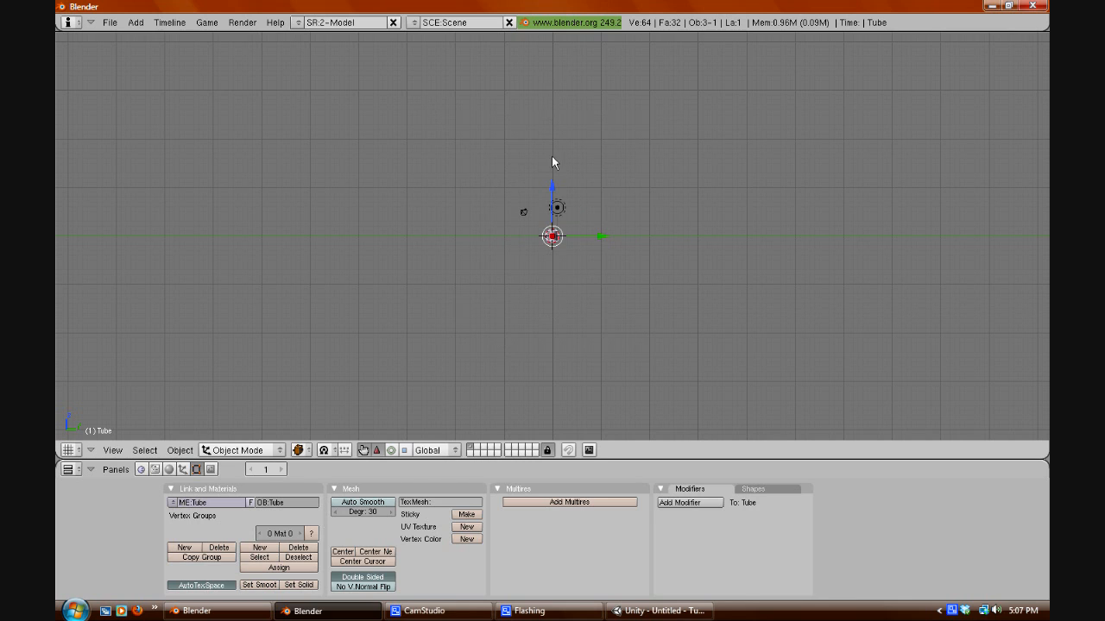
pyautogui.moveTo(570, 41)
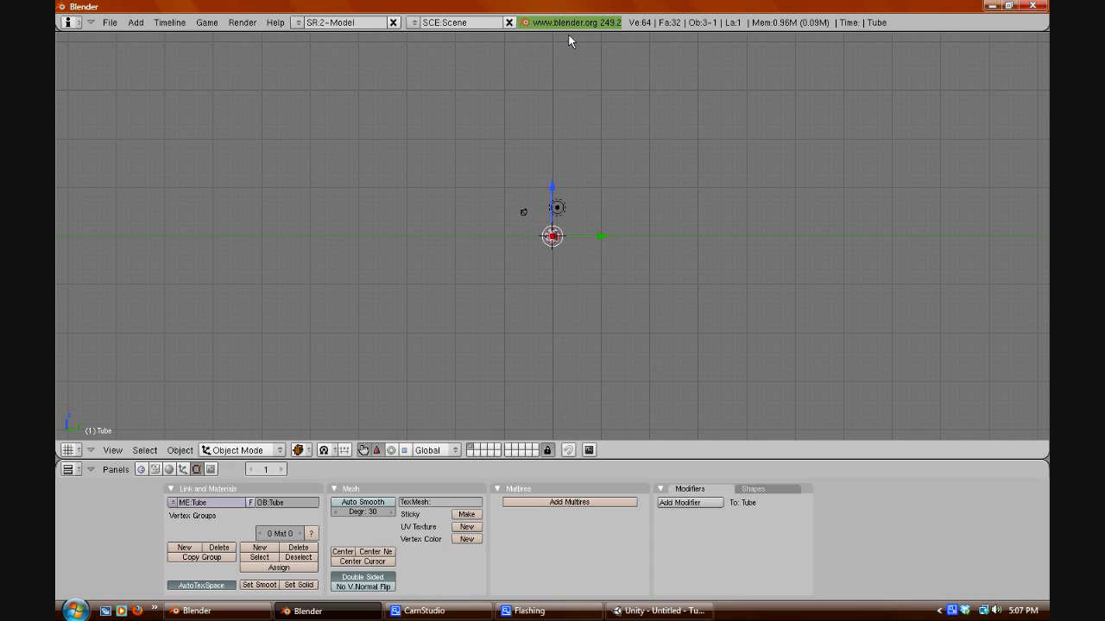
pyautogui.moveTo(568, 336)
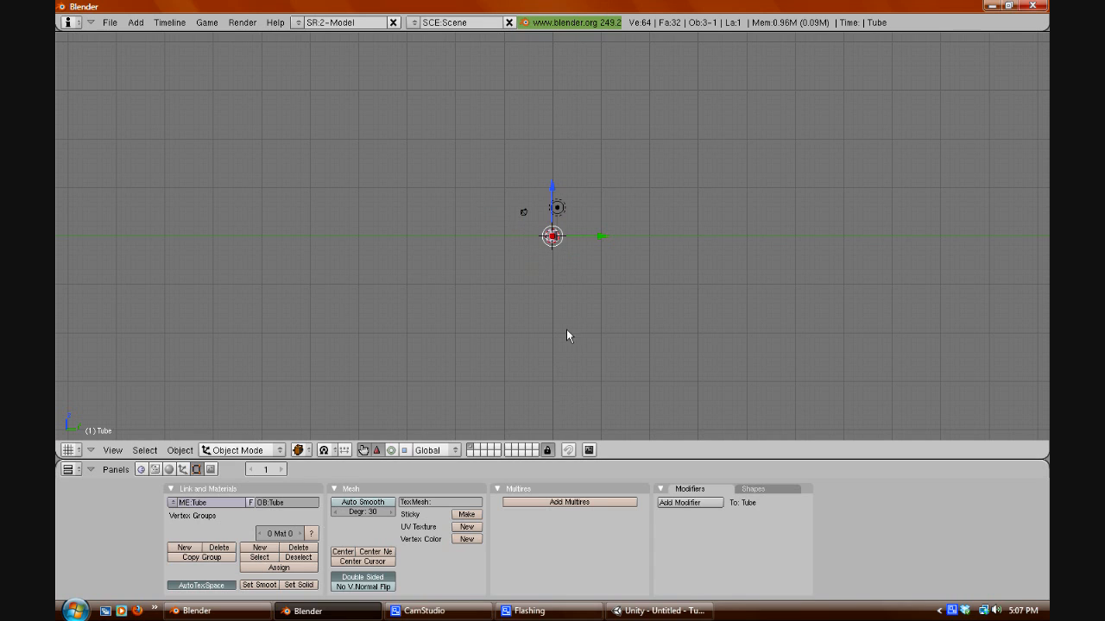
pyautogui.moveTo(556, 71)
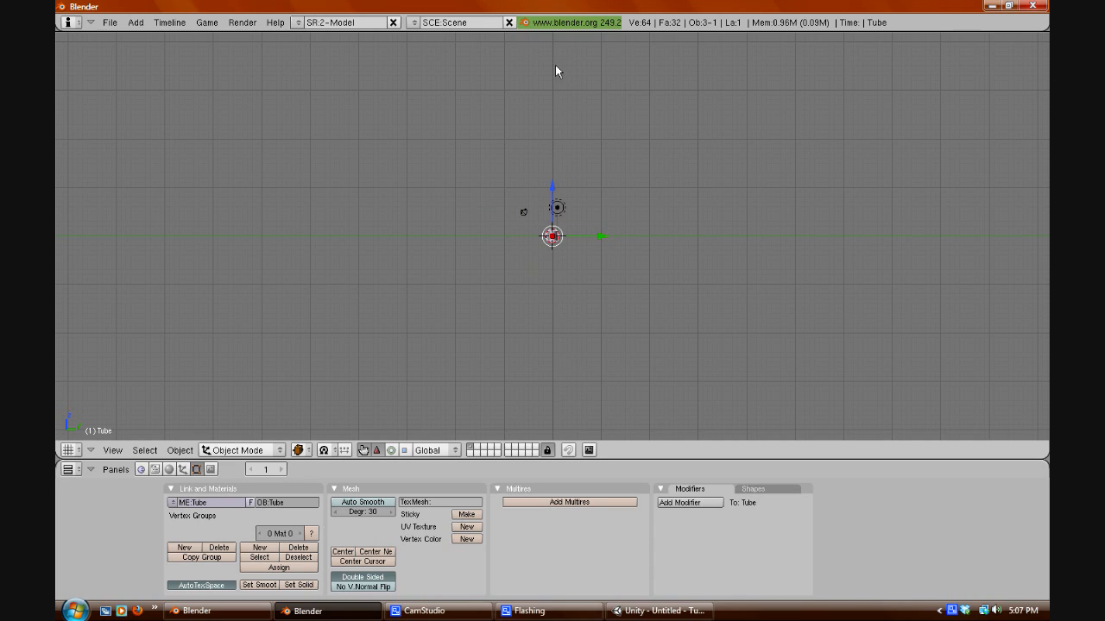
pyautogui.moveTo(561, 279)
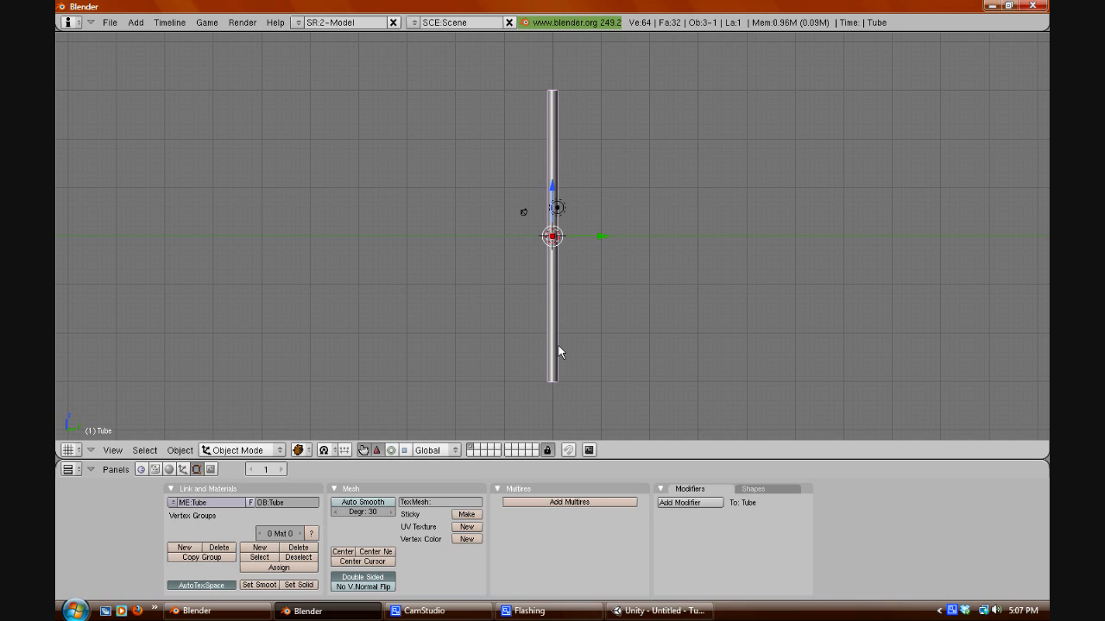
pyautogui.moveTo(653, 286)
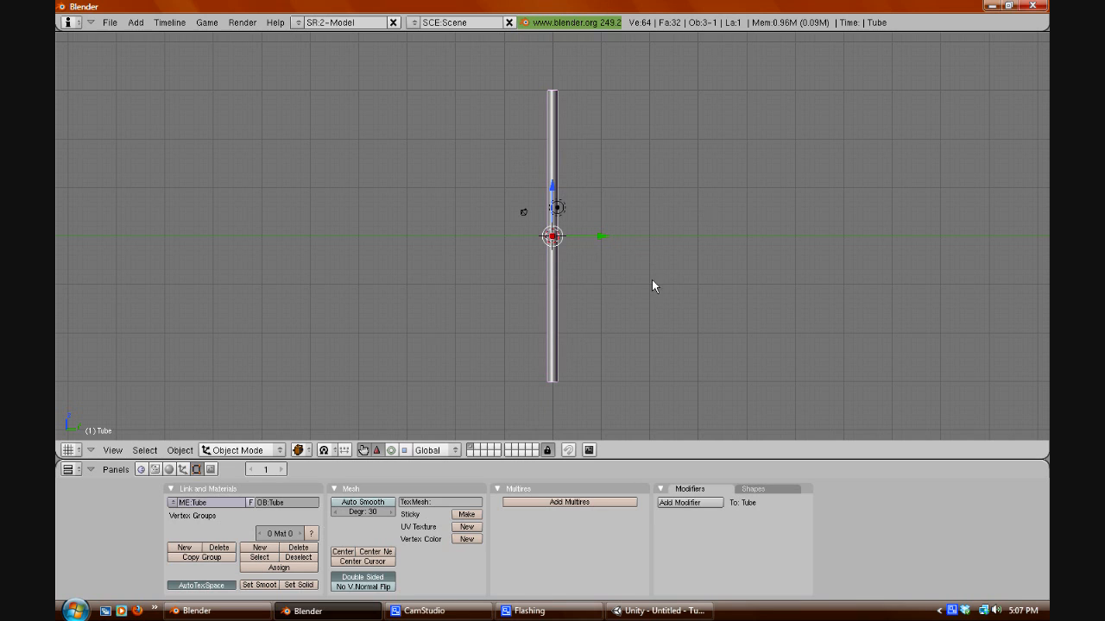
pyautogui.moveTo(549, 432)
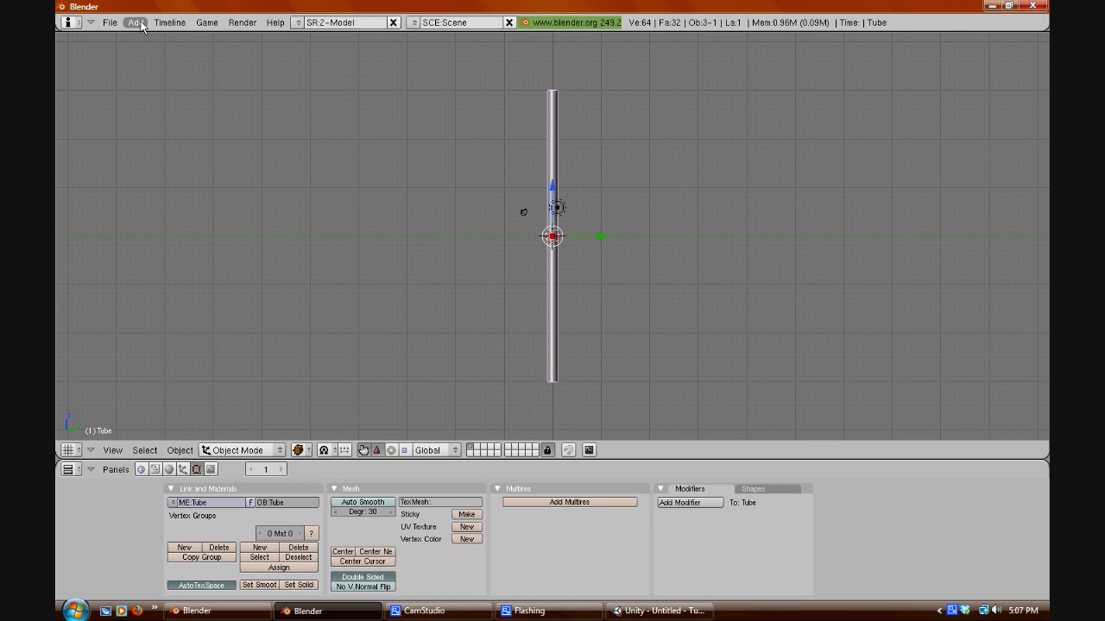
# - Add a second 32-vertex cylinder beside the pole via the Add menu
pyautogui.click(135, 22)
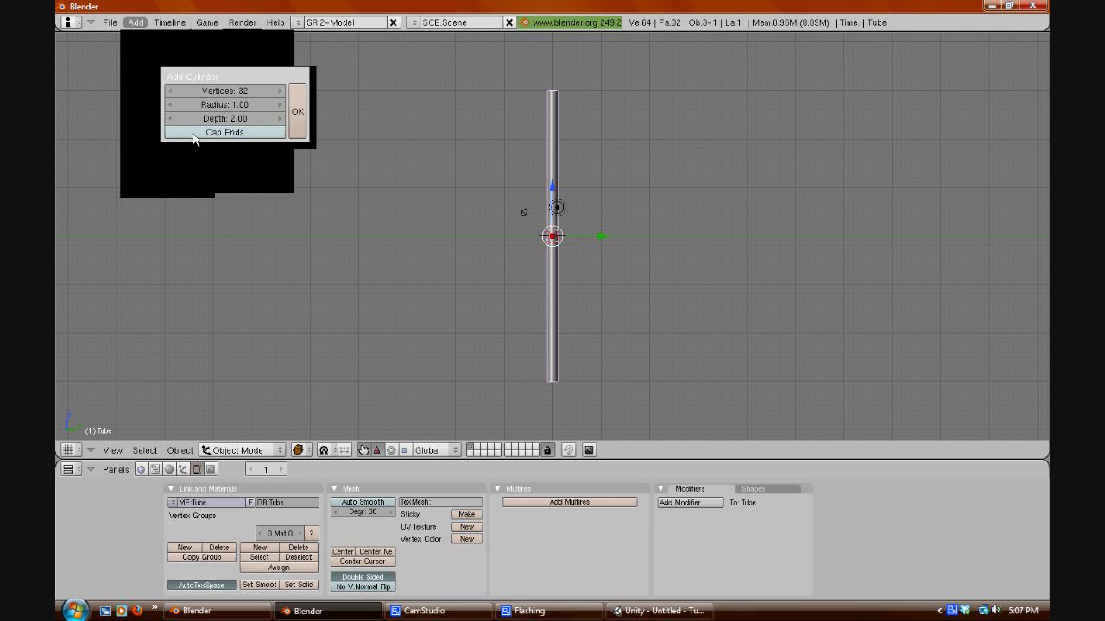
pyautogui.click(297, 110)
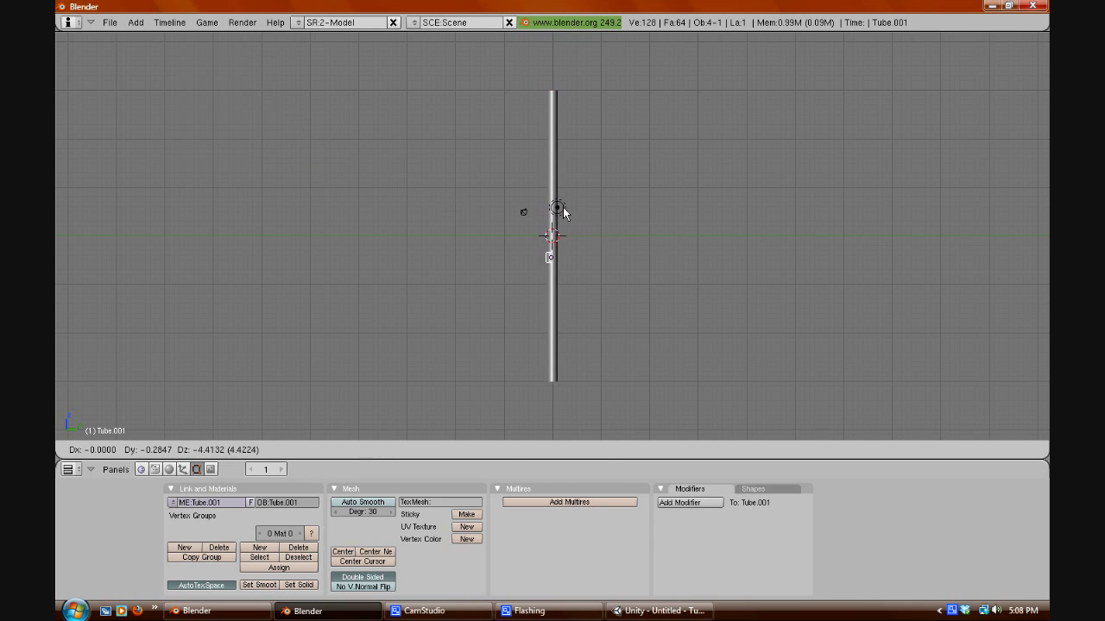
pyautogui.moveTo(466, 187)
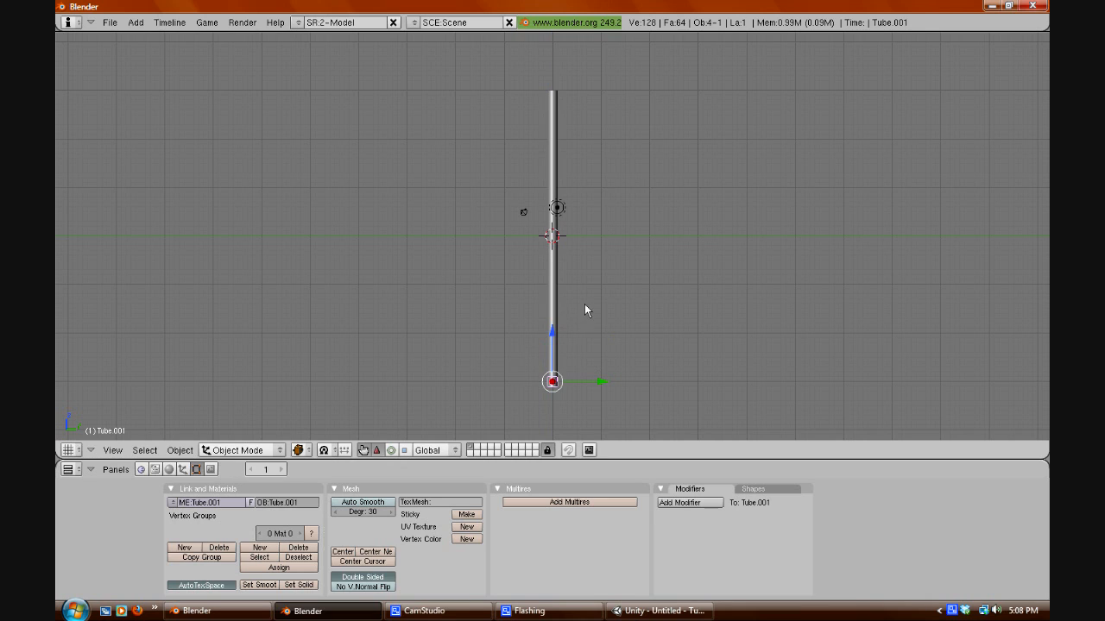
pyautogui.moveTo(635, 332)
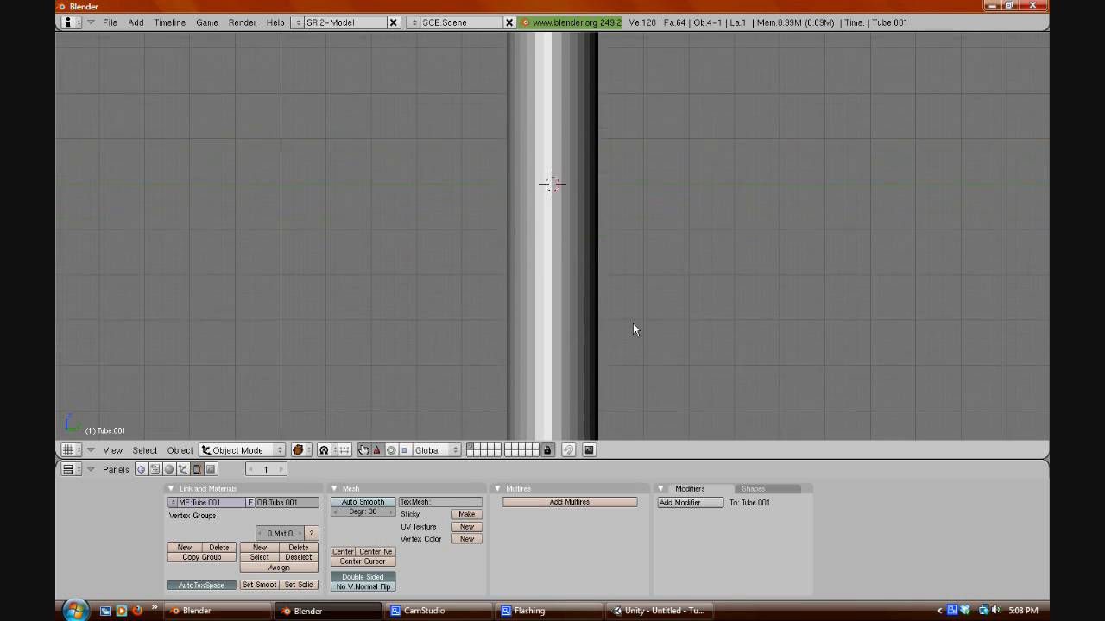
pyautogui.moveTo(688, 317)
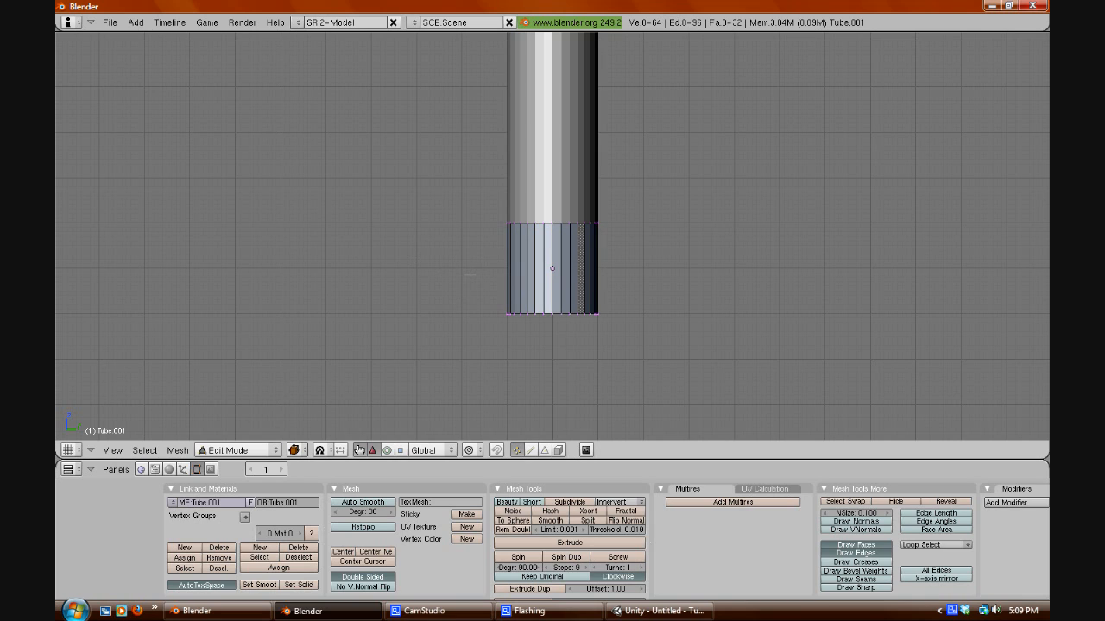
pyautogui.moveTo(638, 337)
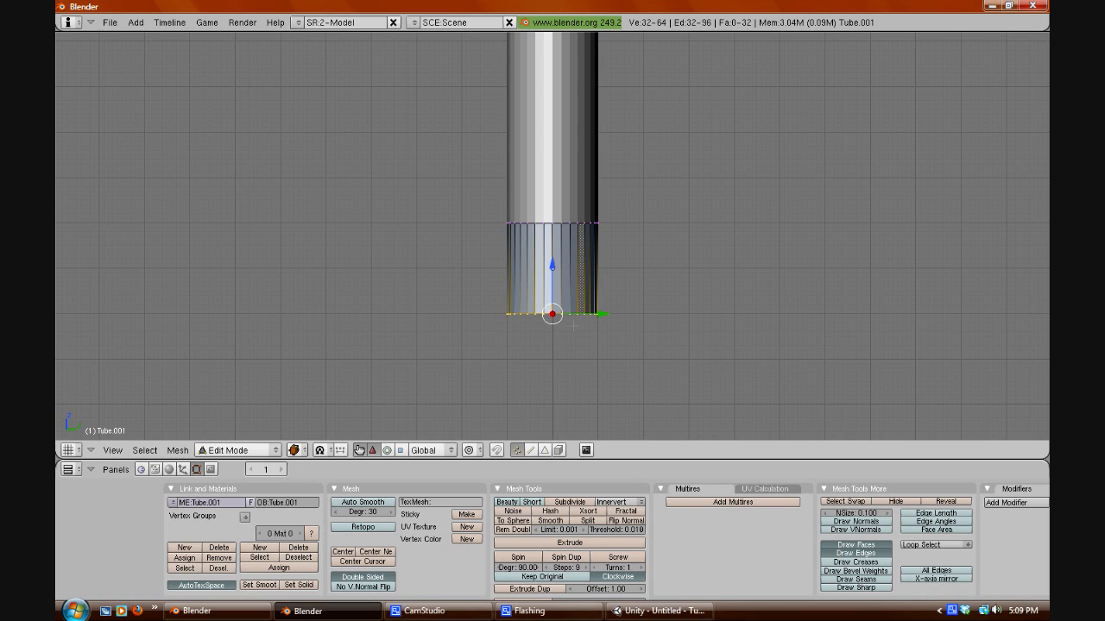
pyautogui.moveTo(647, 312)
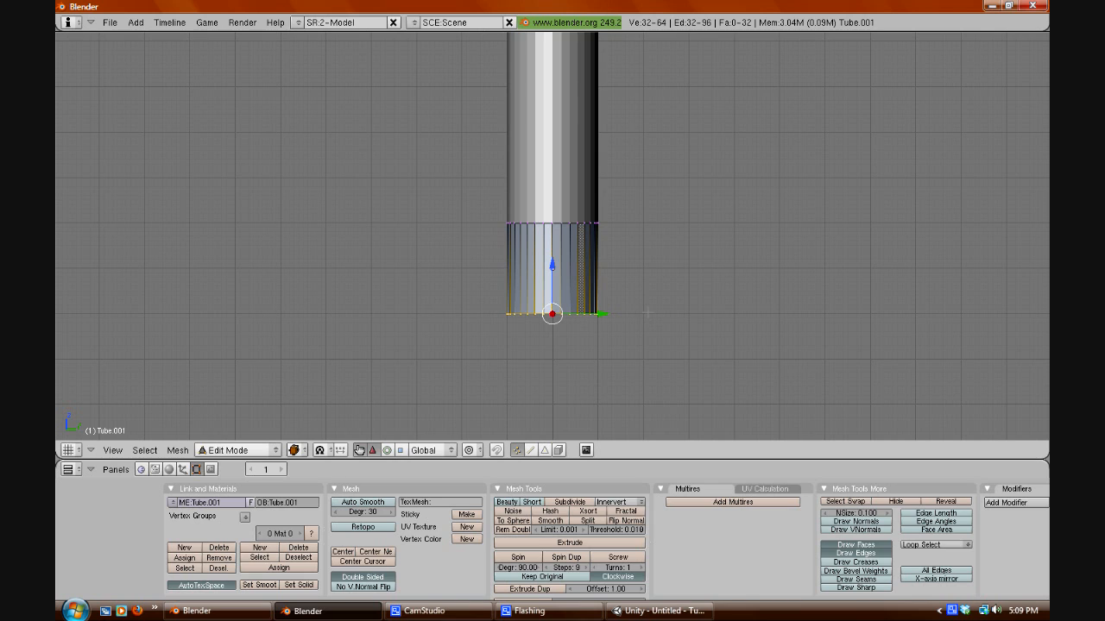
pyautogui.moveTo(688, 342)
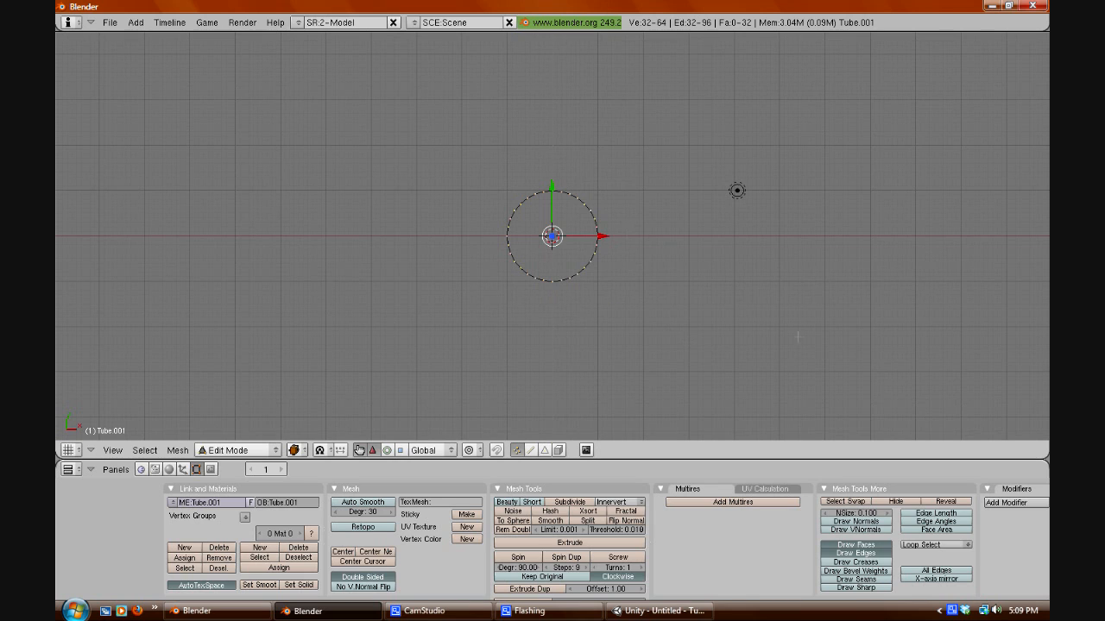
pyautogui.moveTo(650, 254)
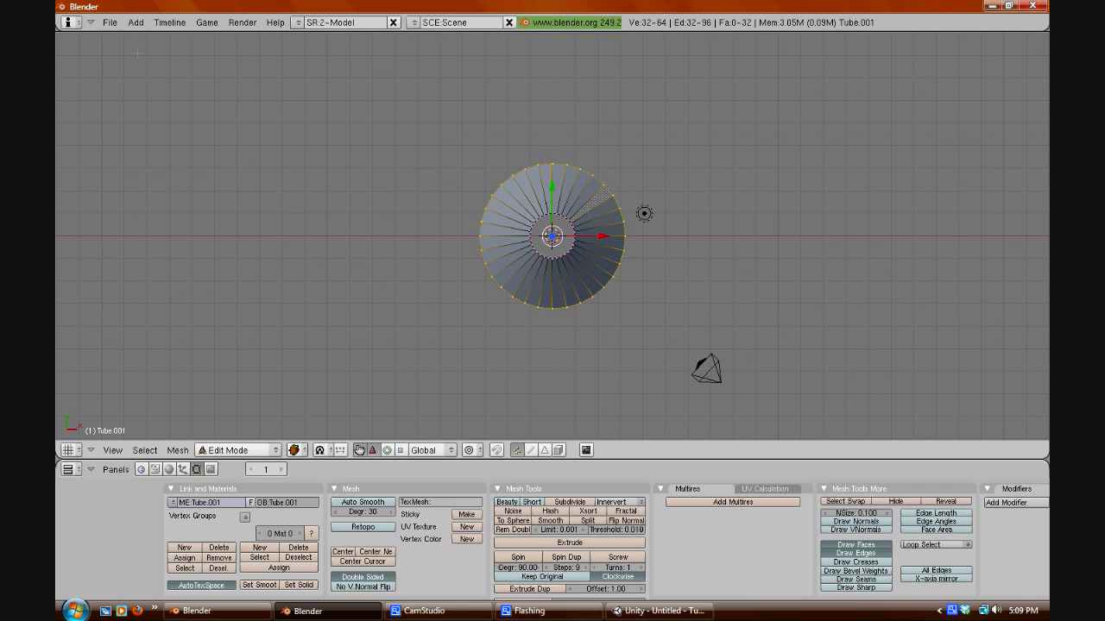
# - Confirm the scaled-out bottom ring so the base flares into a wide disc
pyautogui.click(233, 450)
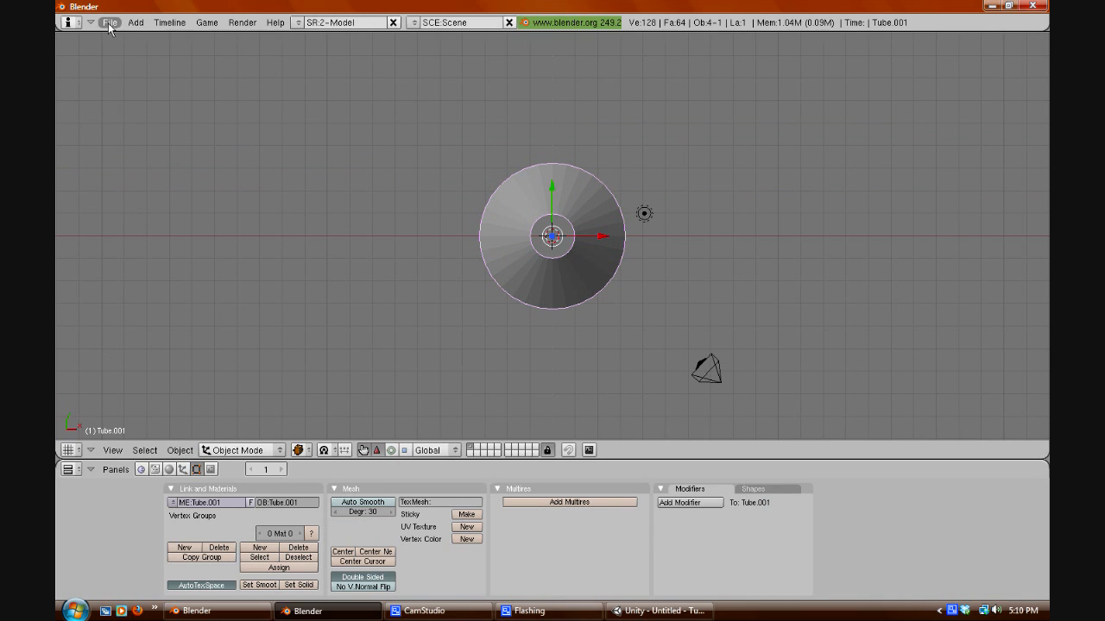
# - Add a third cylinder mesh for the lampshade from the Add menu
pyautogui.click(136, 22)
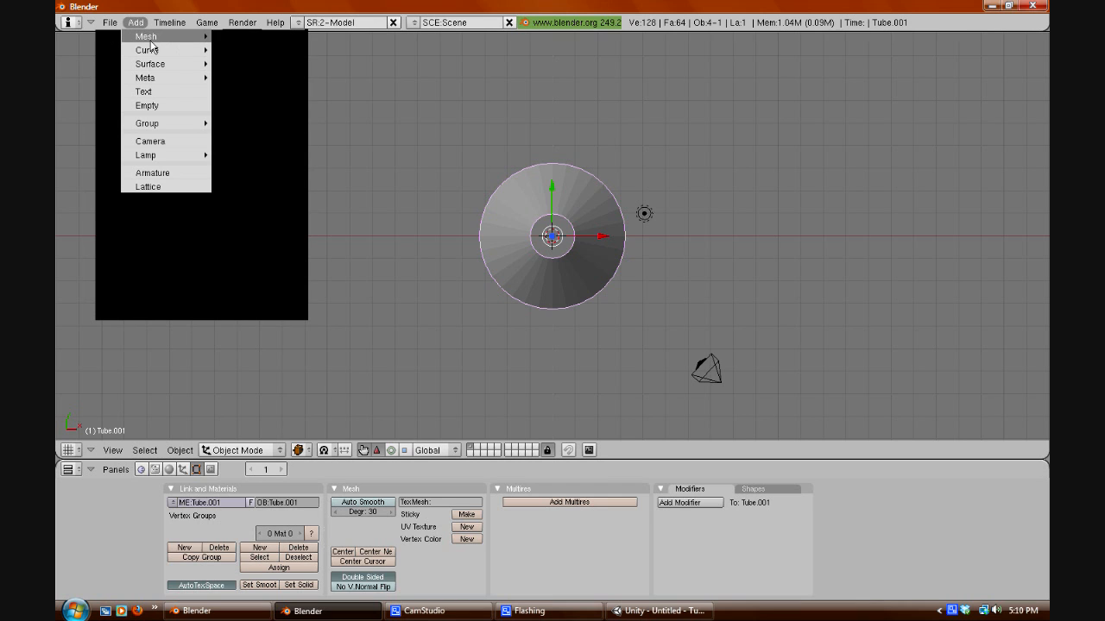
pyautogui.moveTo(146, 36)
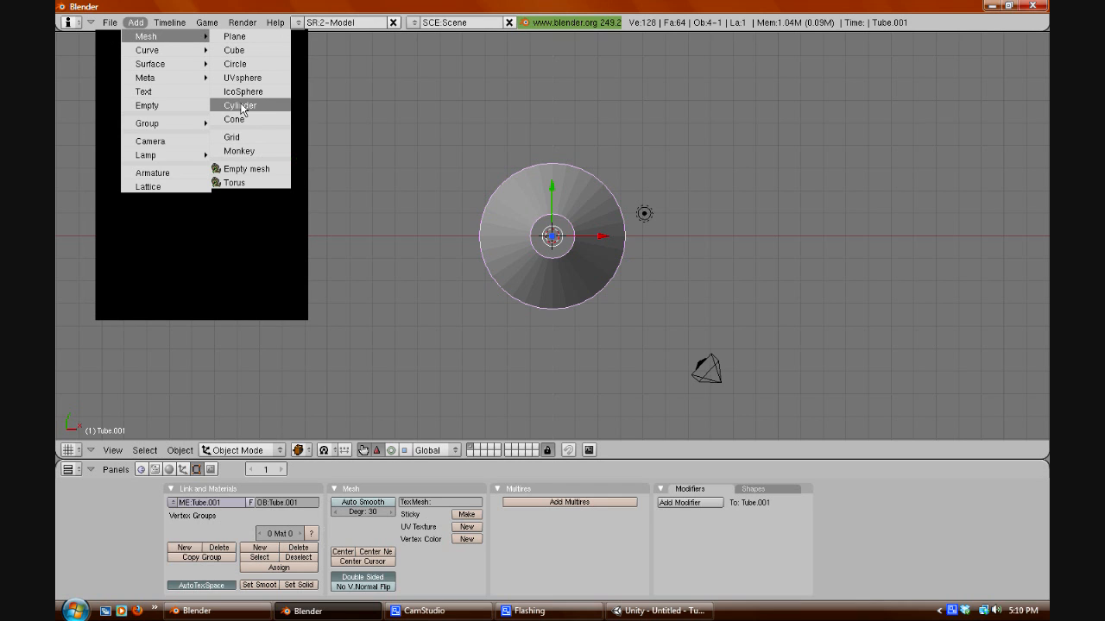
pyautogui.click(239, 104)
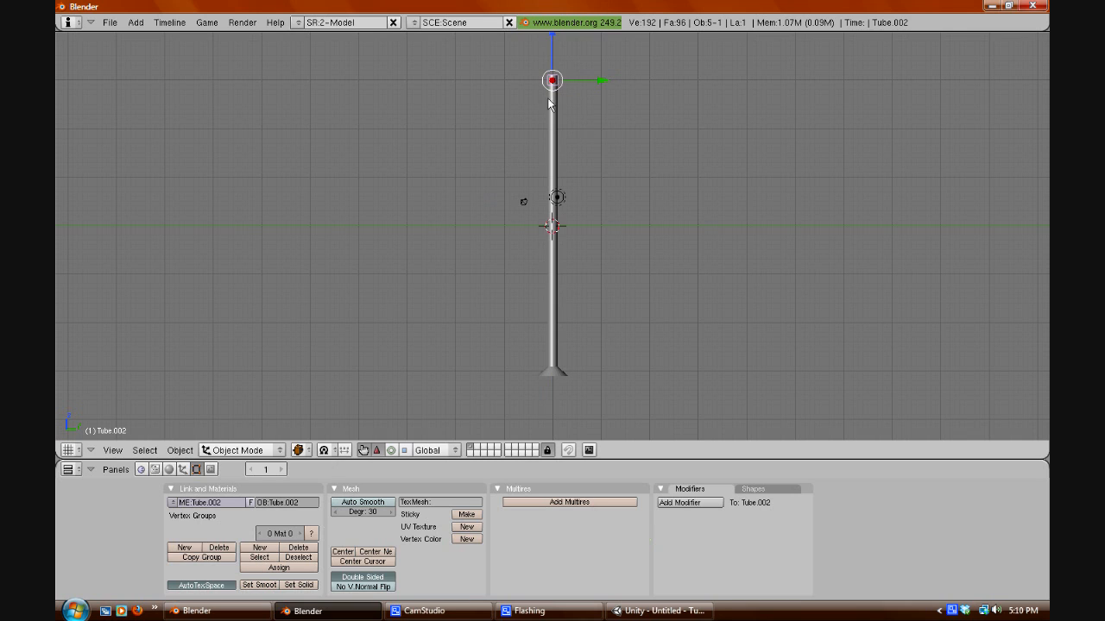
pyautogui.moveTo(571, 88)
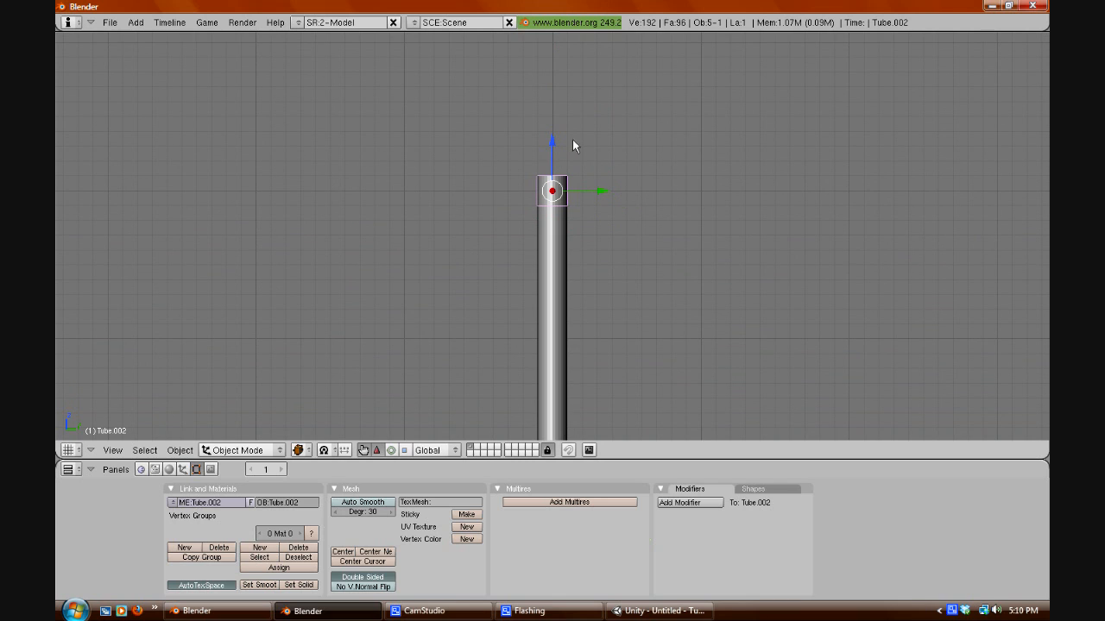
pyautogui.moveTo(496, 207)
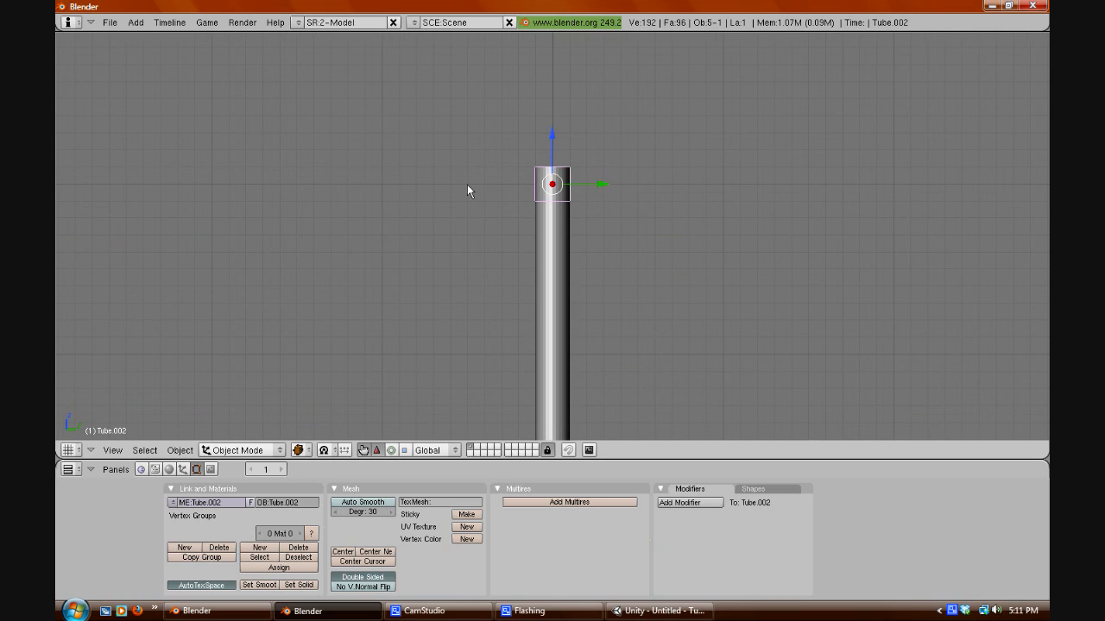
pyautogui.moveTo(320, 391)
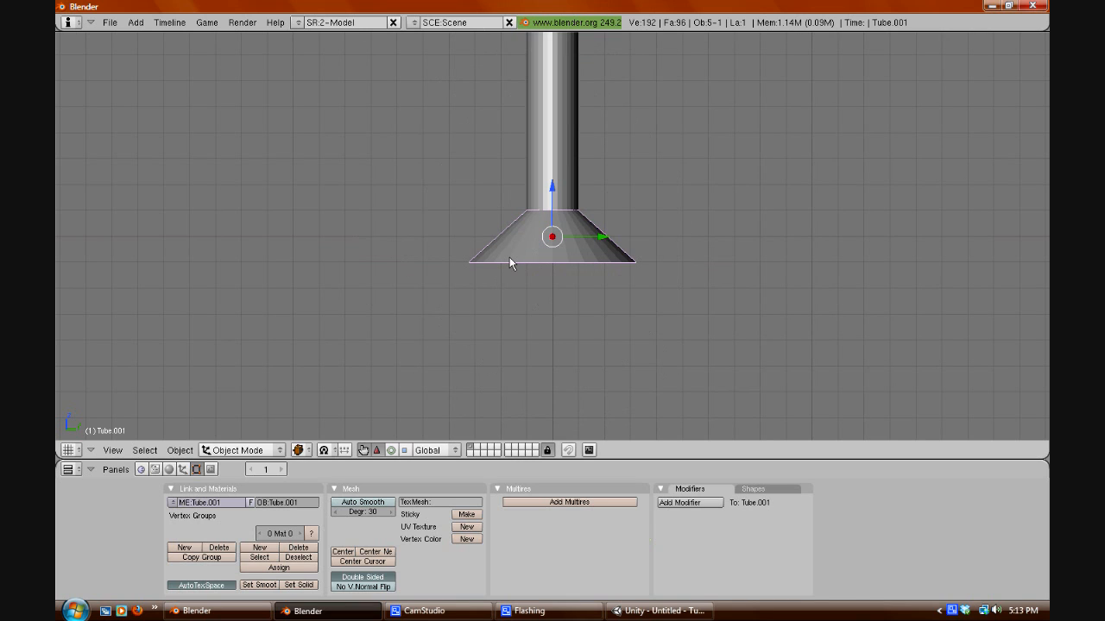
pyautogui.moveTo(352, 287)
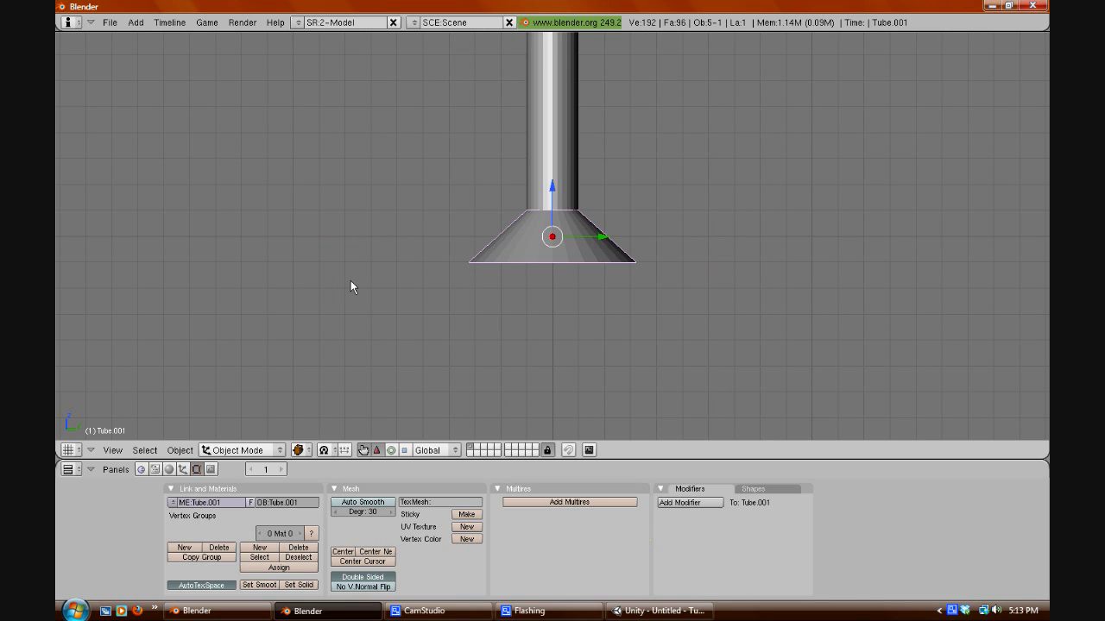
# - Edit the base's vertex ring in Edit Mode, then return to Object Mode
pyautogui.press('Tab')
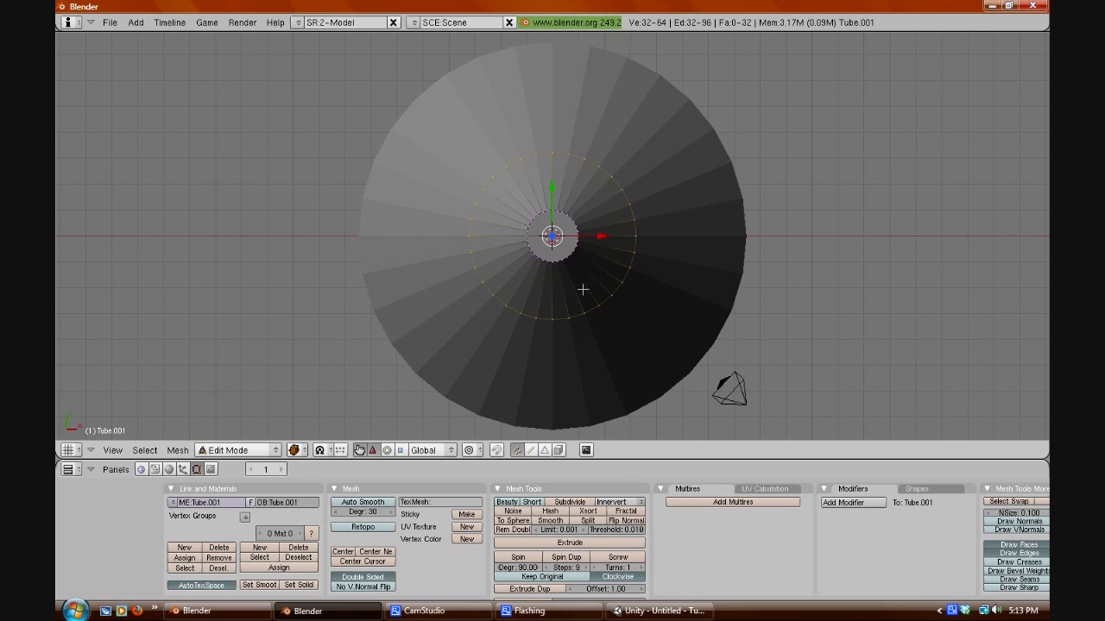
pyautogui.moveTo(562, 147)
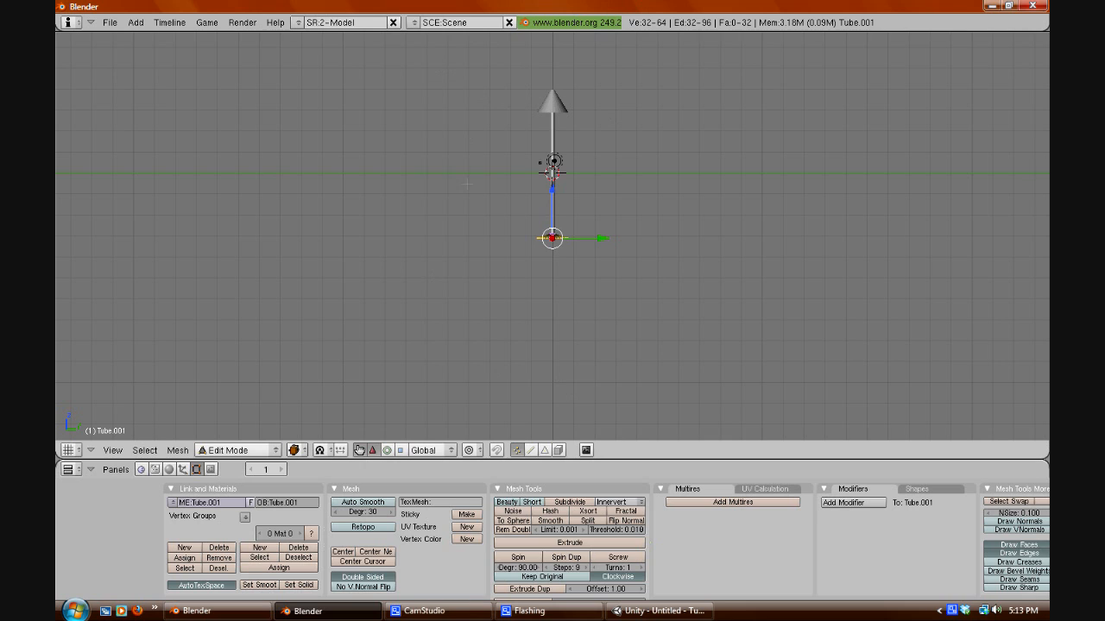
pyautogui.press('Tab')
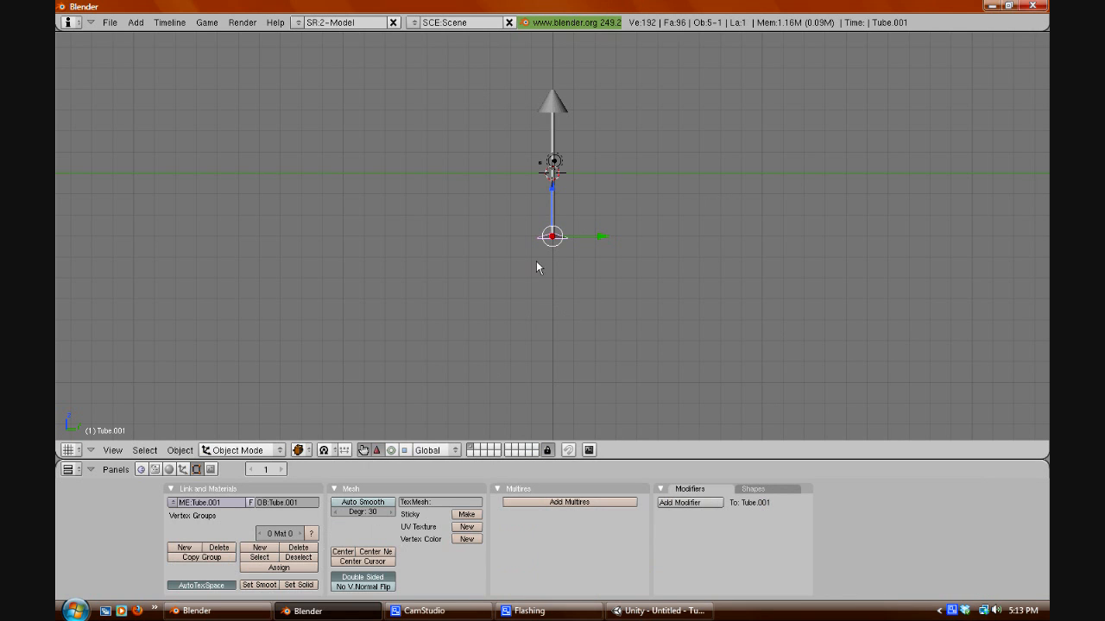